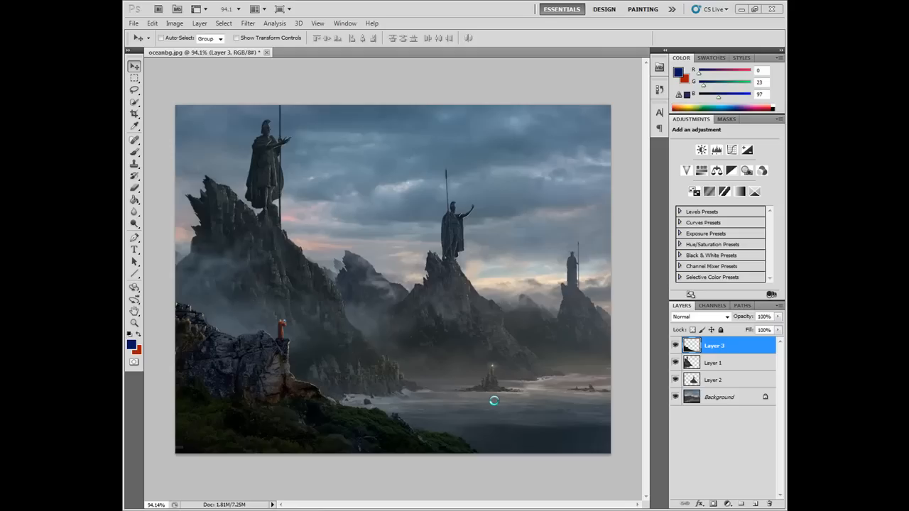
{"action": "mouse_move", "coordinate": [270, 280]}
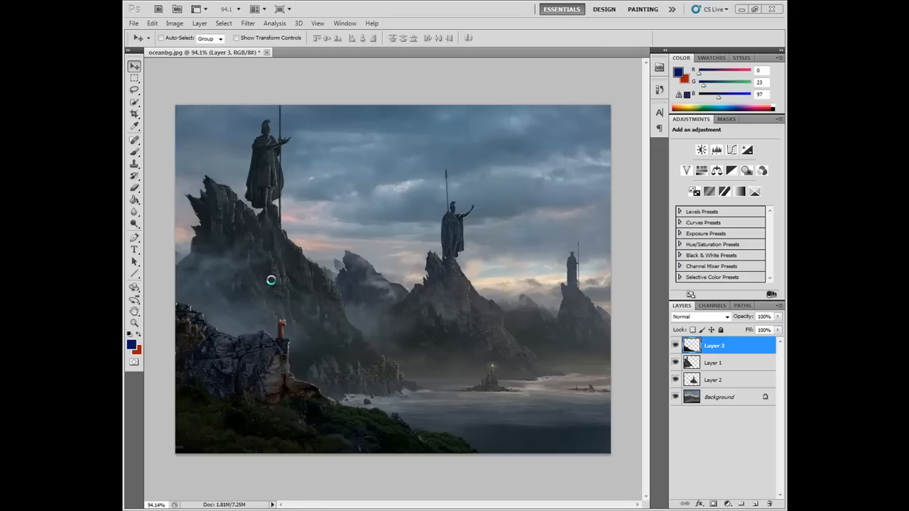
{"action": "mouse_move", "coordinate": [414, 389]}
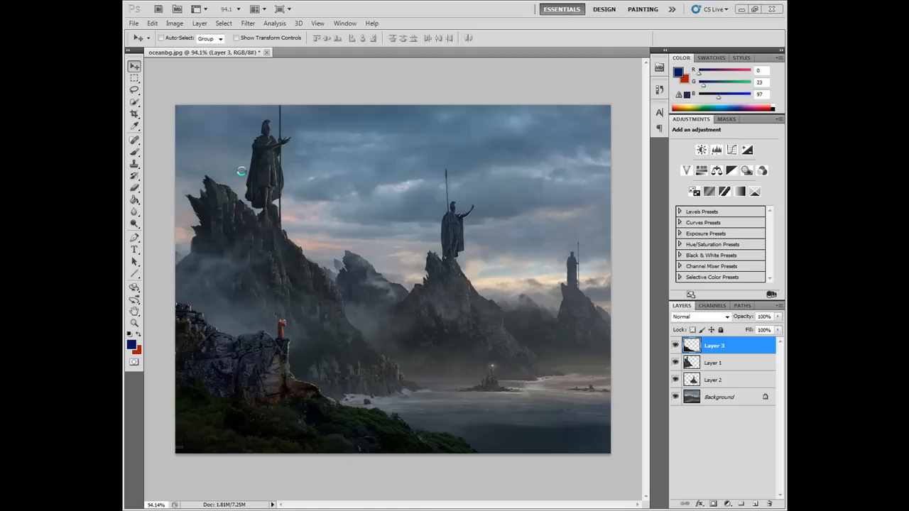
{"action": "mouse_move", "coordinate": [275, 315]}
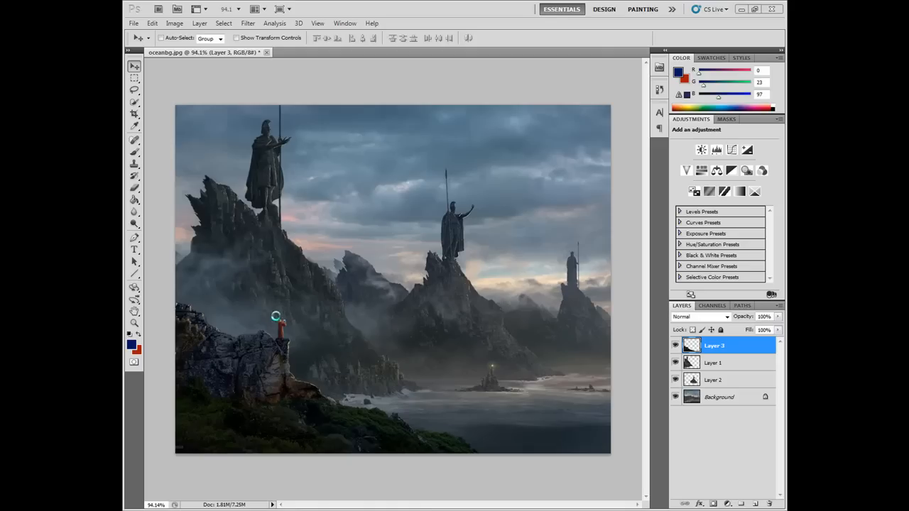
{"action": "mouse_move", "coordinate": [378, 409]}
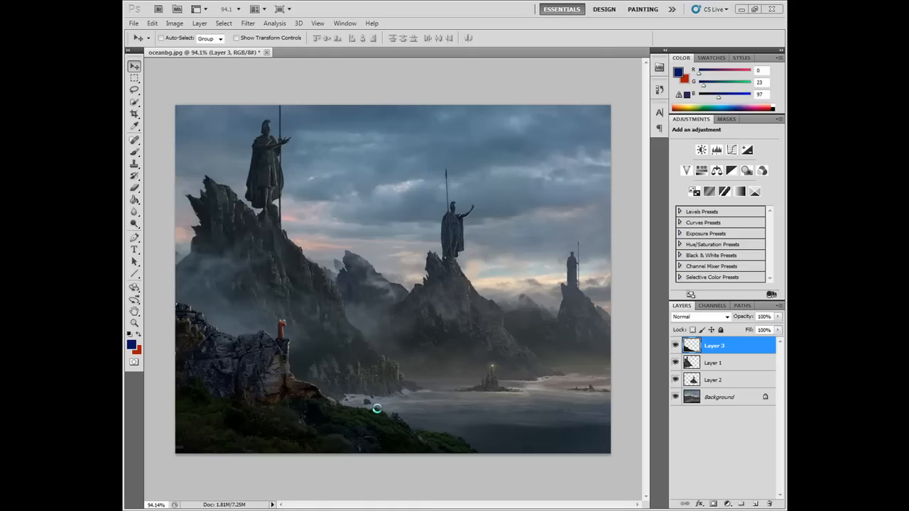
- Hide the stacked image layers one by one to isolate the background, then make them visible again
{"action": "left_click", "coordinate": [676, 381]}
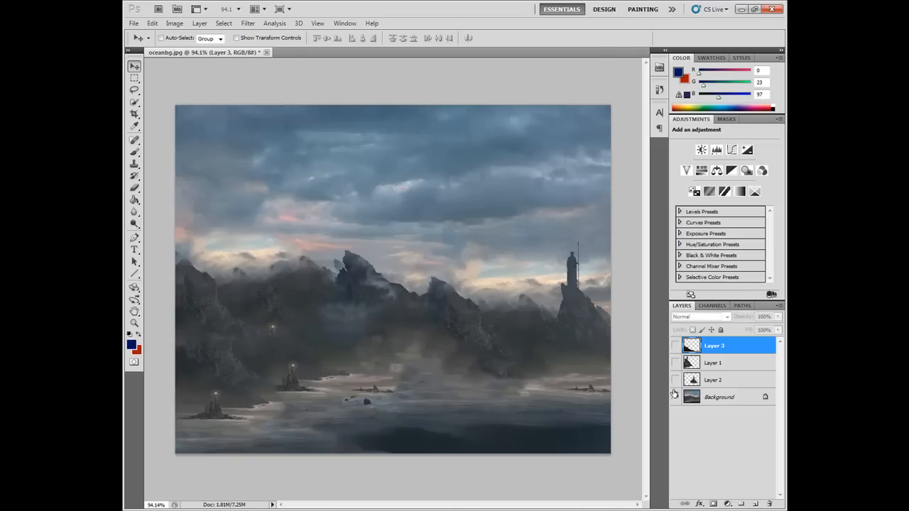
{"action": "left_click", "coordinate": [675, 397]}
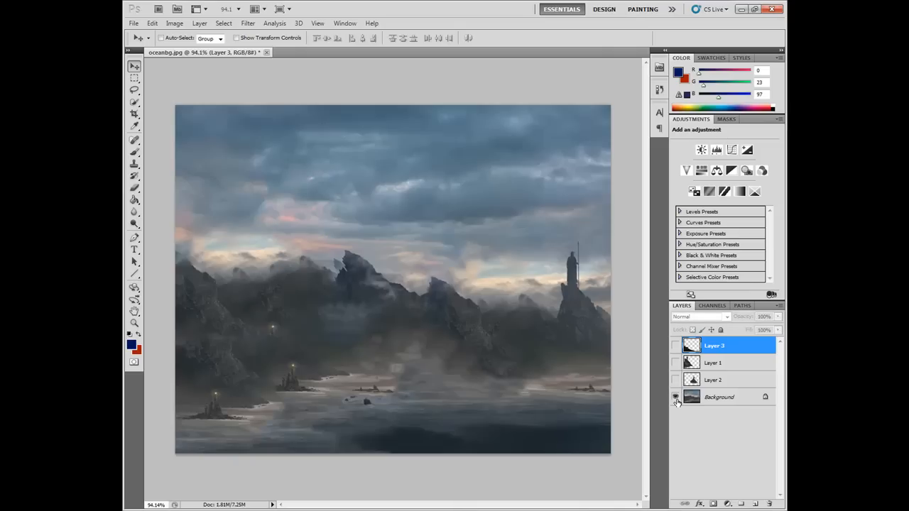
{"action": "left_click", "coordinate": [676, 362]}
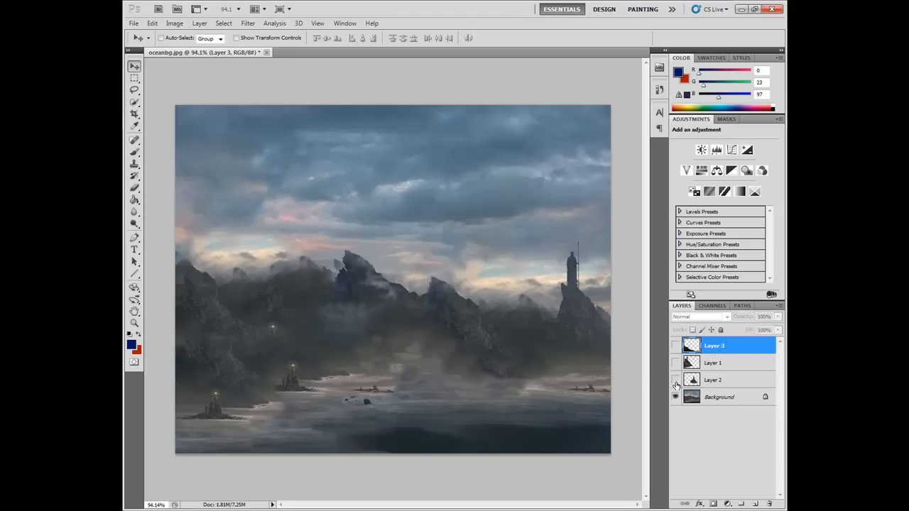
{"action": "left_click", "coordinate": [676, 346]}
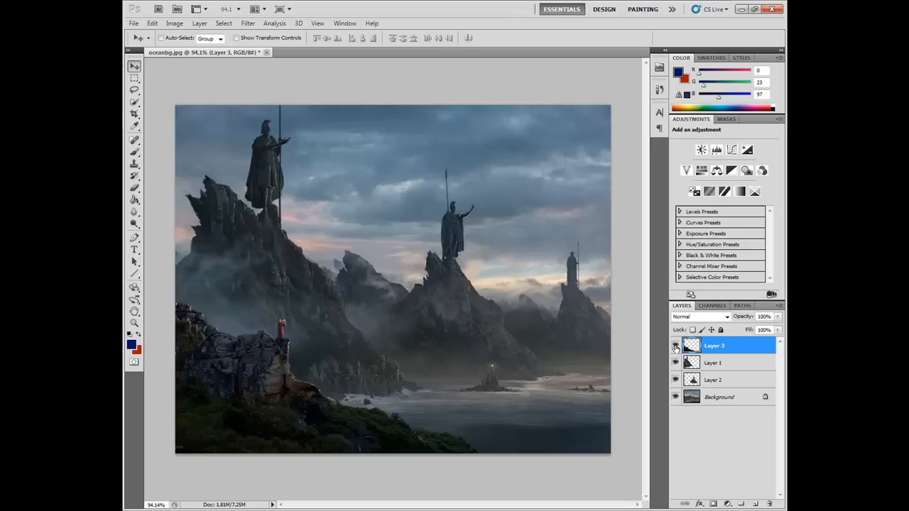
{"action": "left_click", "coordinate": [675, 346]}
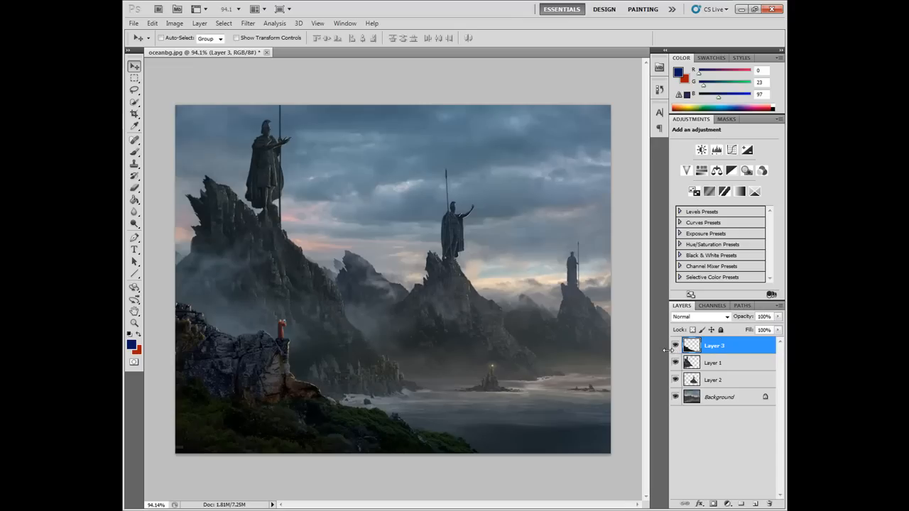
{"action": "mouse_move", "coordinate": [355, 411]}
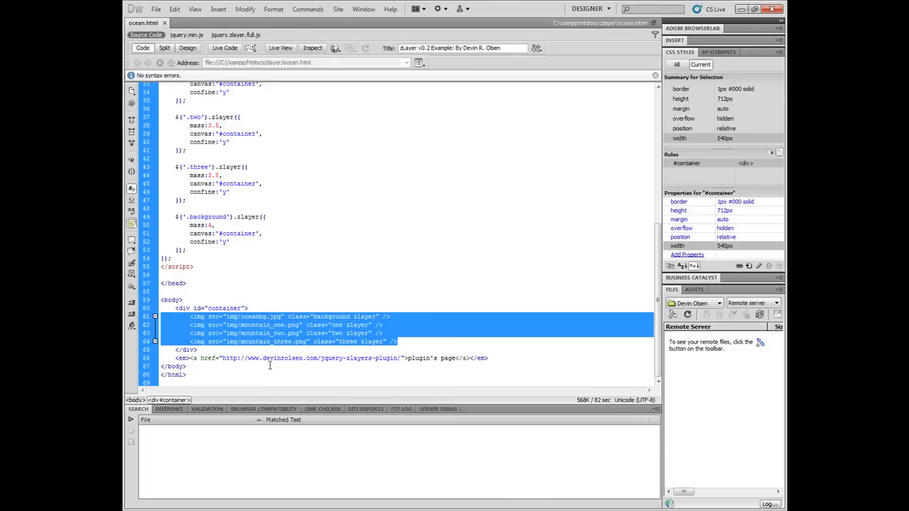
- Review the body's image tags, the background and last image class names, and the absolute positioning of the layers
{"action": "left_click", "coordinate": [284, 341]}
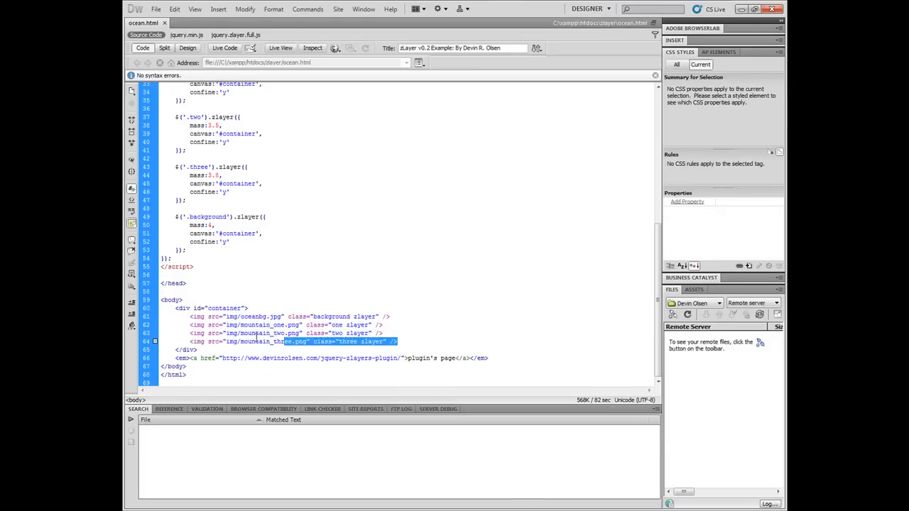
{"action": "left_click", "coordinate": [213, 306]}
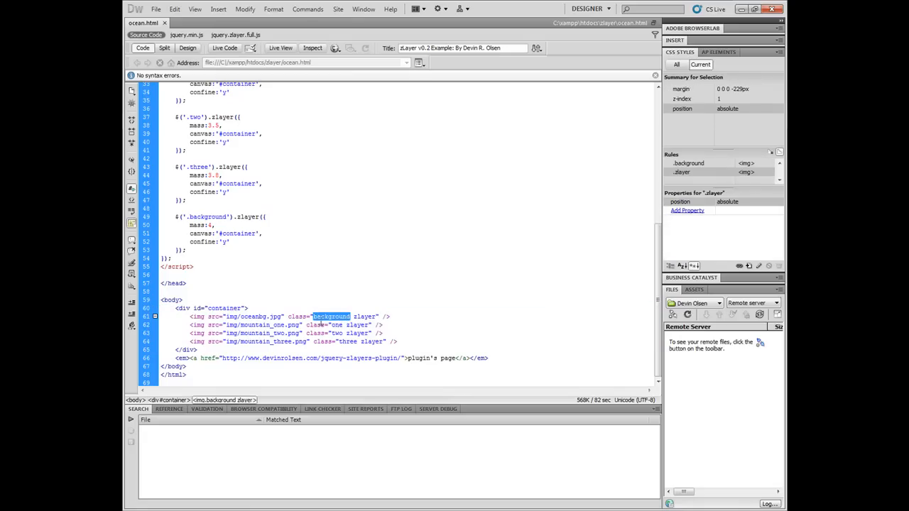
{"action": "left_click", "coordinate": [340, 332]}
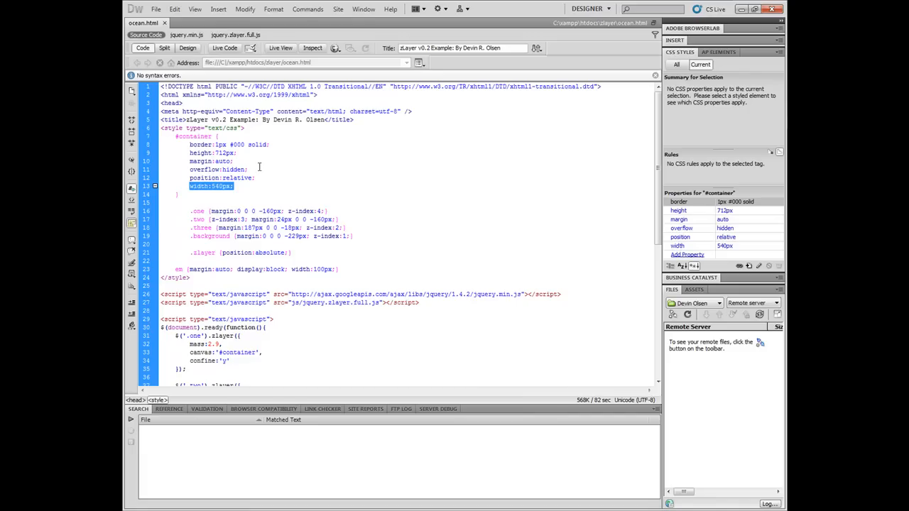
{"action": "mouse_move", "coordinate": [247, 168]}
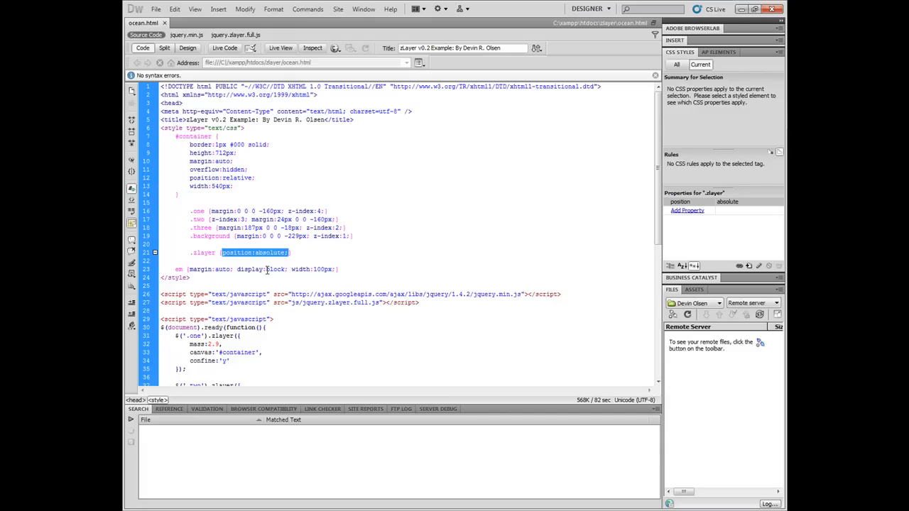
{"action": "left_click", "coordinate": [196, 136]}
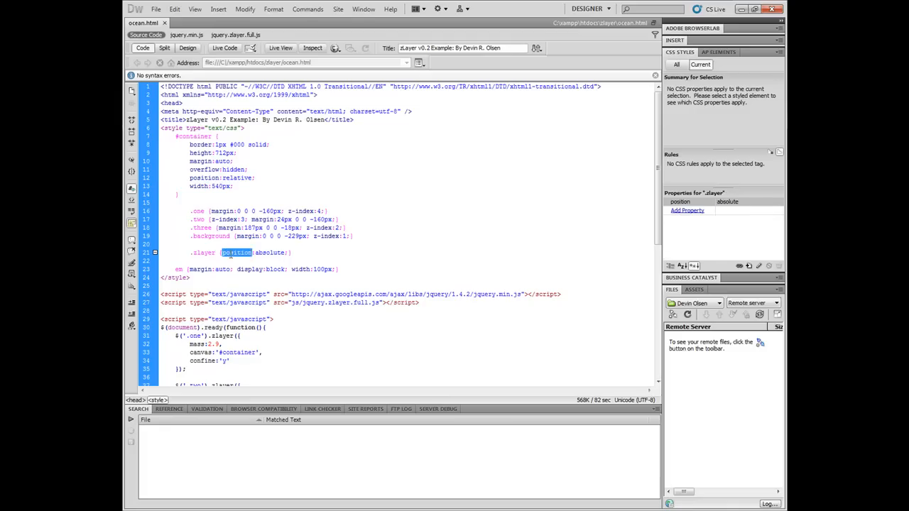
- Review the margin and z-index values that offset and stack the first and third layers
{"action": "scroll", "scroll_direction": "down", "scroll_amount": 3}
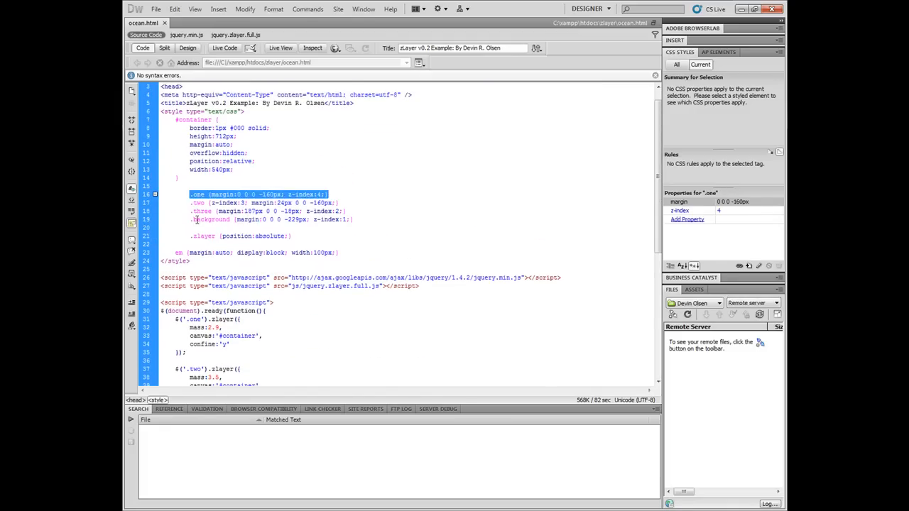
{"action": "left_click", "coordinate": [269, 210]}
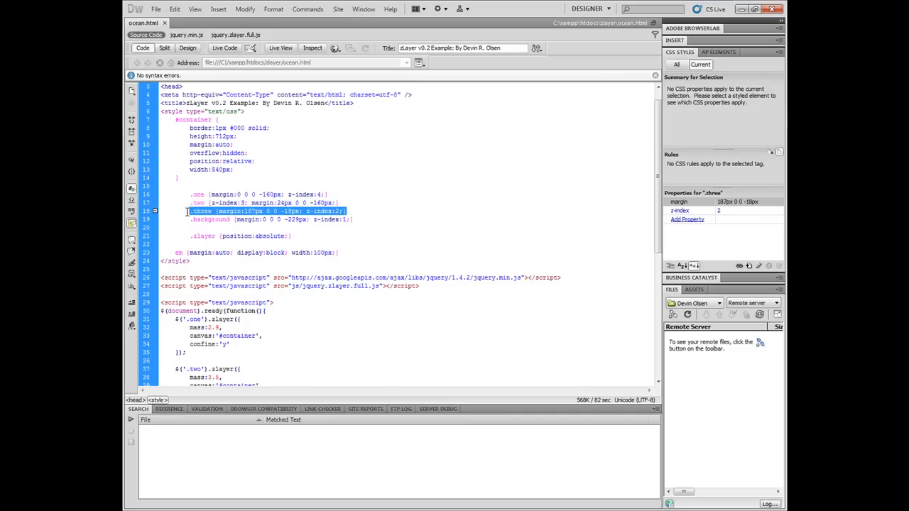
{"action": "double_click", "coordinate": [202, 210]}
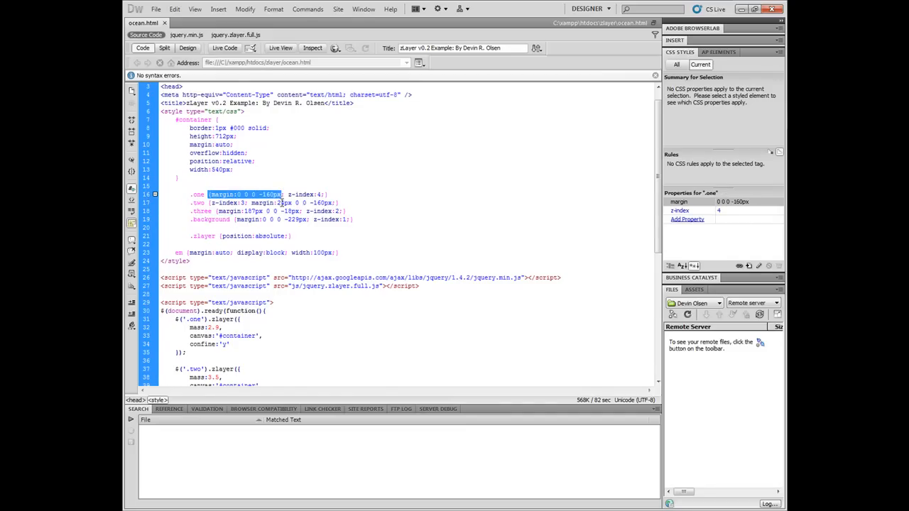
{"action": "left_click", "coordinate": [295, 202]}
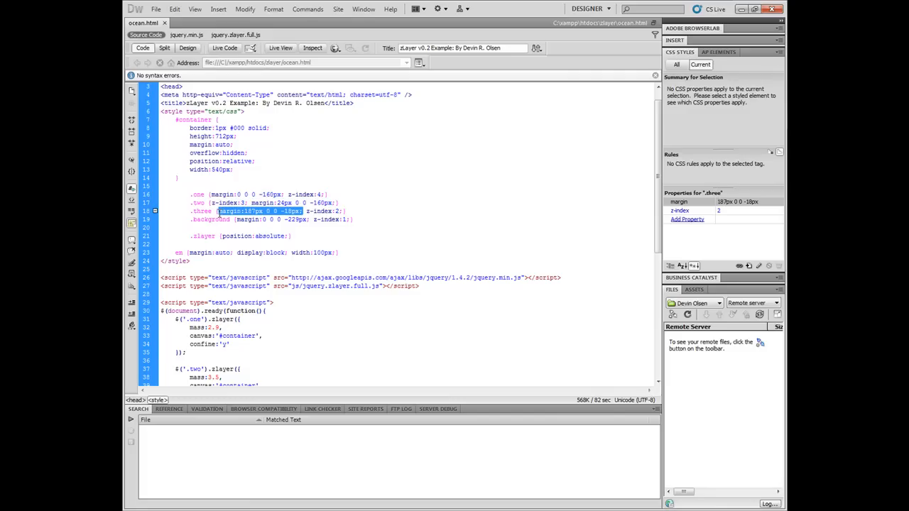
{"action": "left_click", "coordinate": [273, 219]}
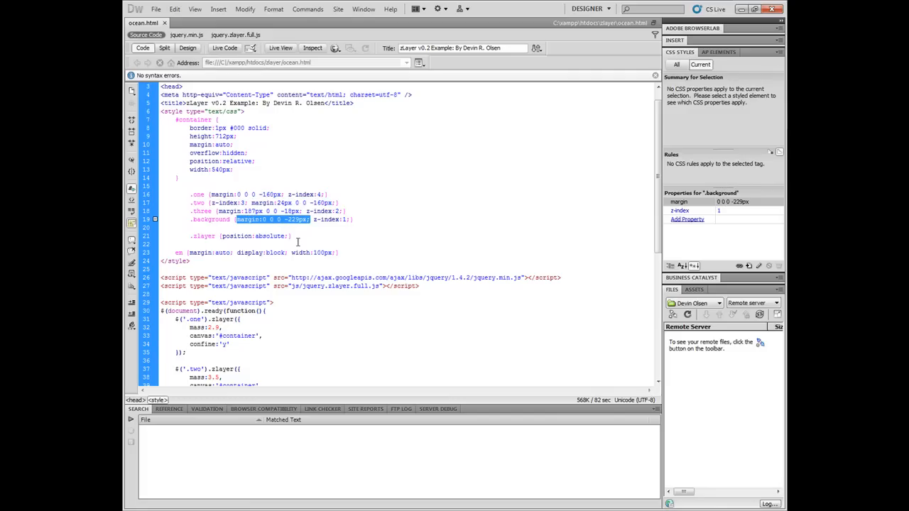
{"action": "mouse_move", "coordinate": [329, 289]}
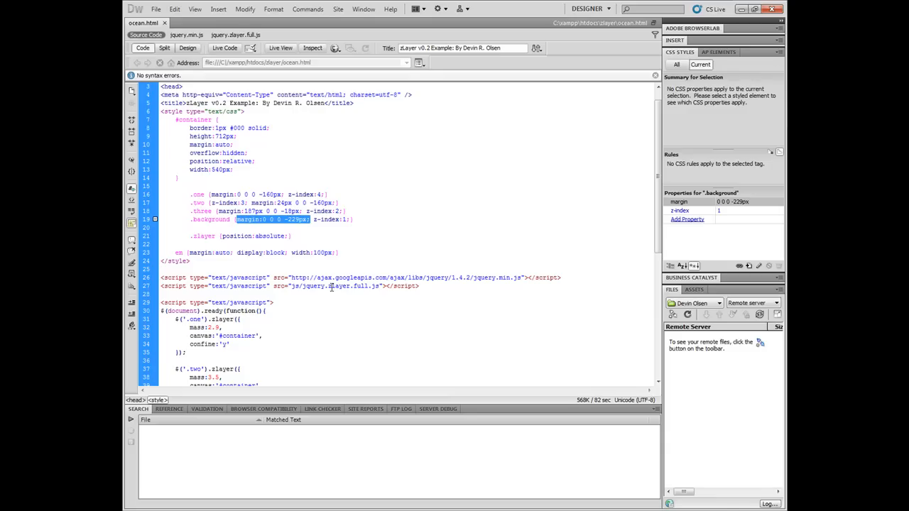
{"action": "mouse_move", "coordinate": [352, 262]}
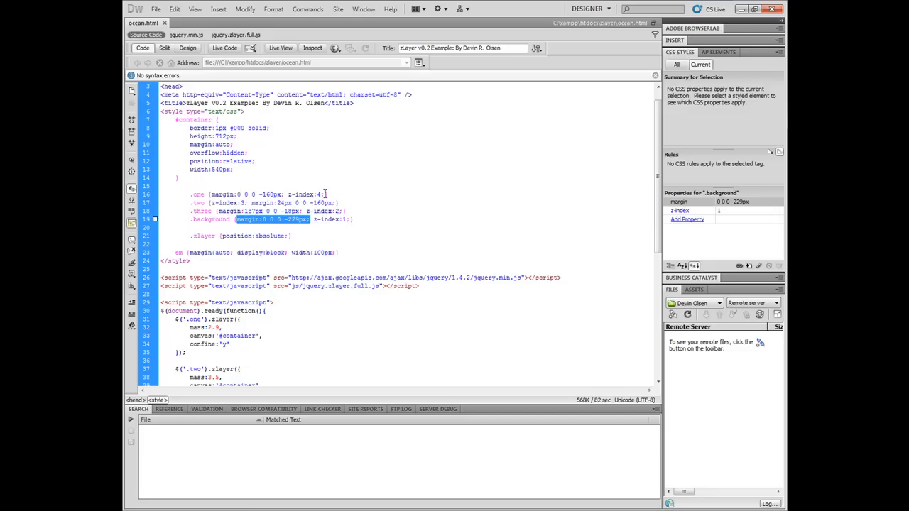
{"action": "left_click", "coordinate": [305, 193]}
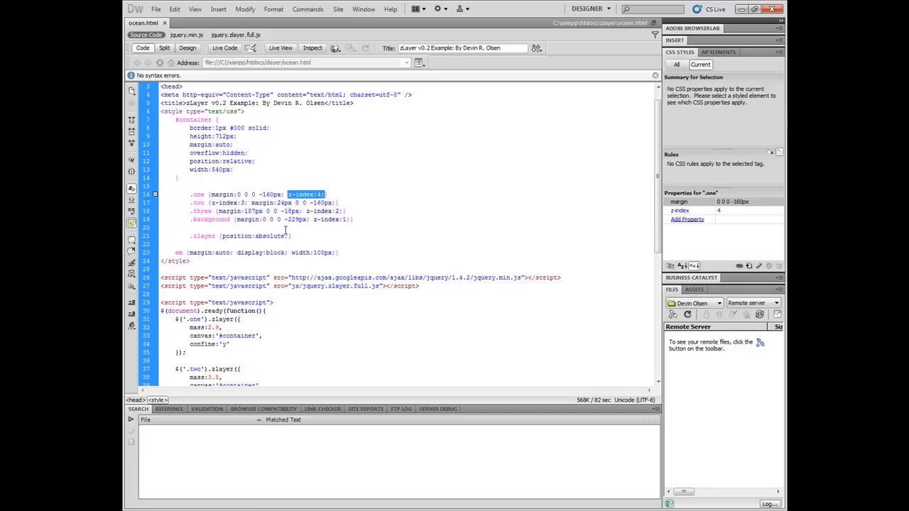
{"action": "mouse_move", "coordinate": [341, 236]}
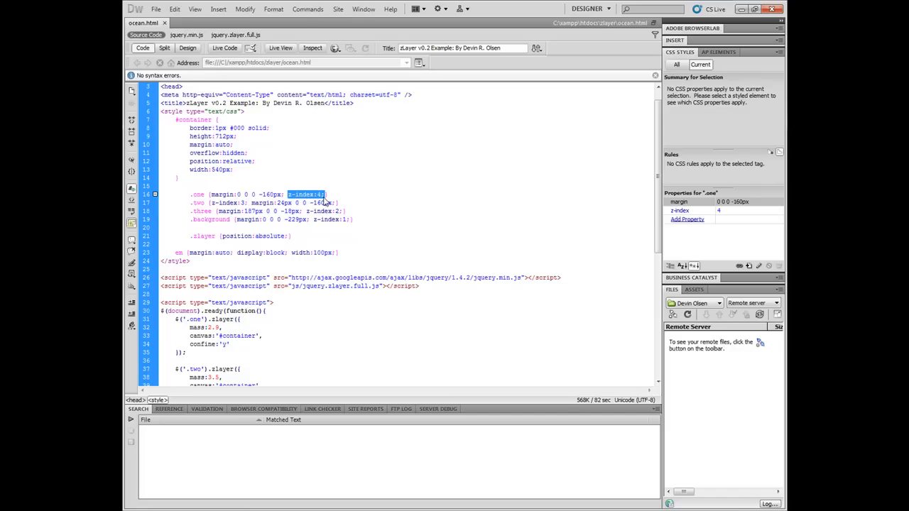
{"action": "mouse_move", "coordinate": [347, 244]}
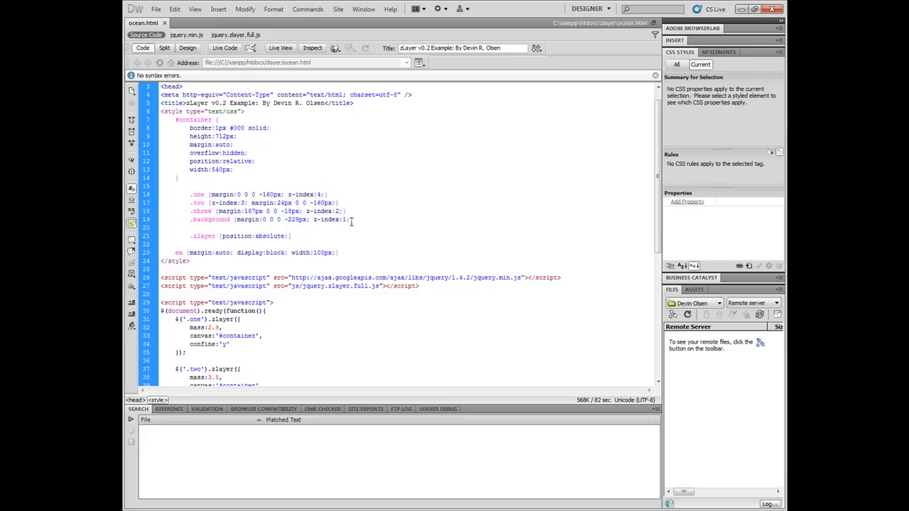
{"action": "double_click", "coordinate": [331, 219]}
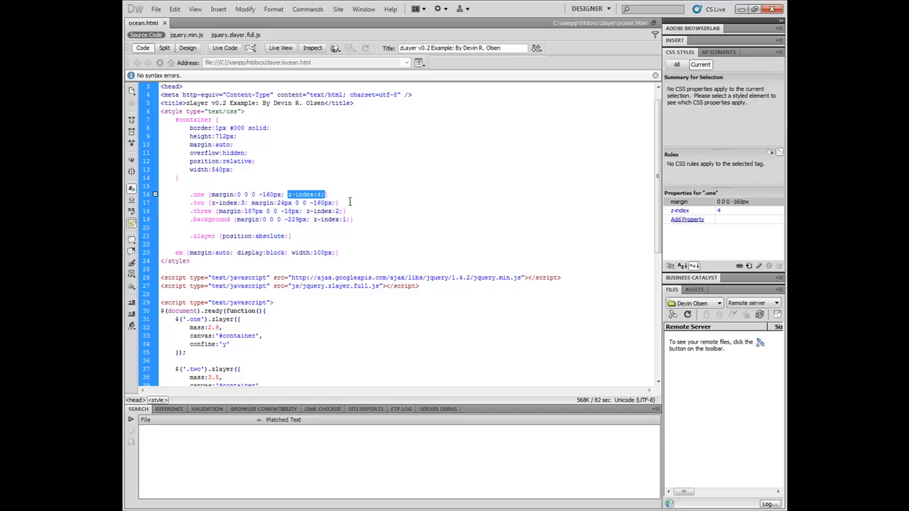
- Review the script's plugin call on the first layer and the matching calls for the other layers
{"action": "scroll", "scroll_direction": "down", "scroll_amount": 3}
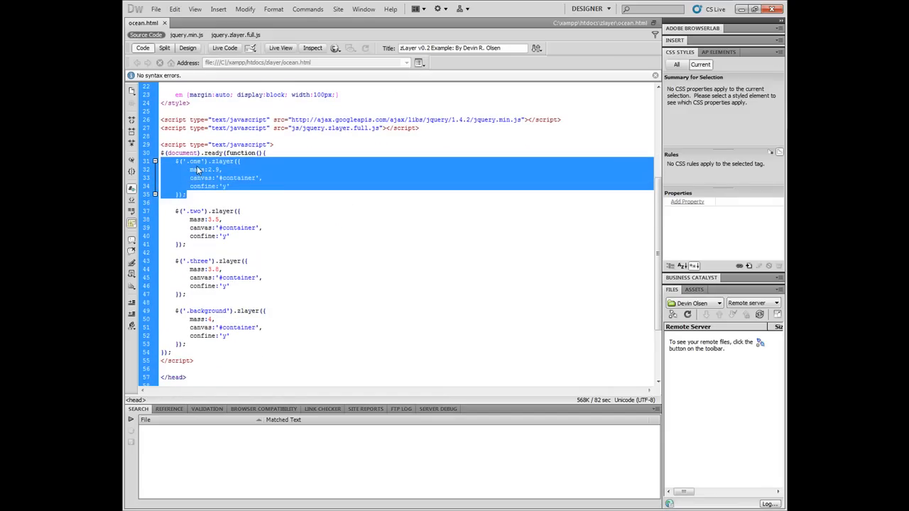
{"action": "left_click", "coordinate": [196, 210]}
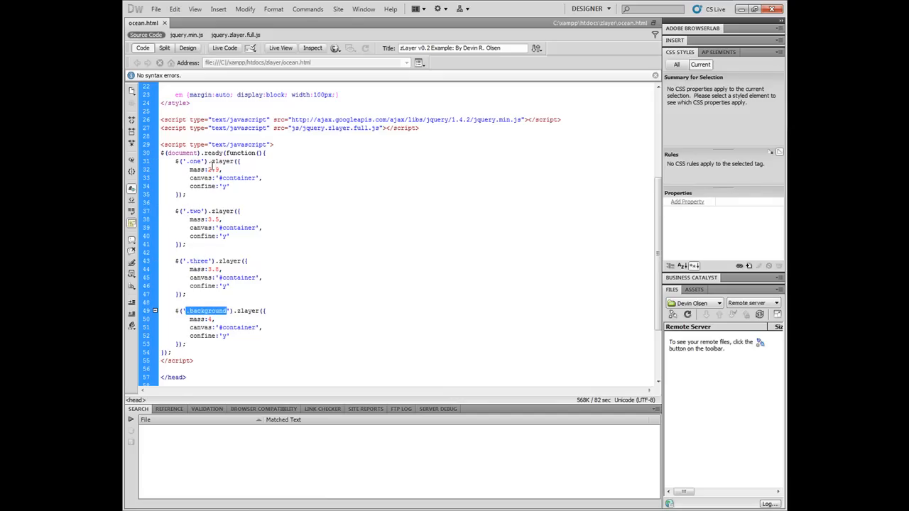
{"action": "double_click", "coordinate": [221, 162]}
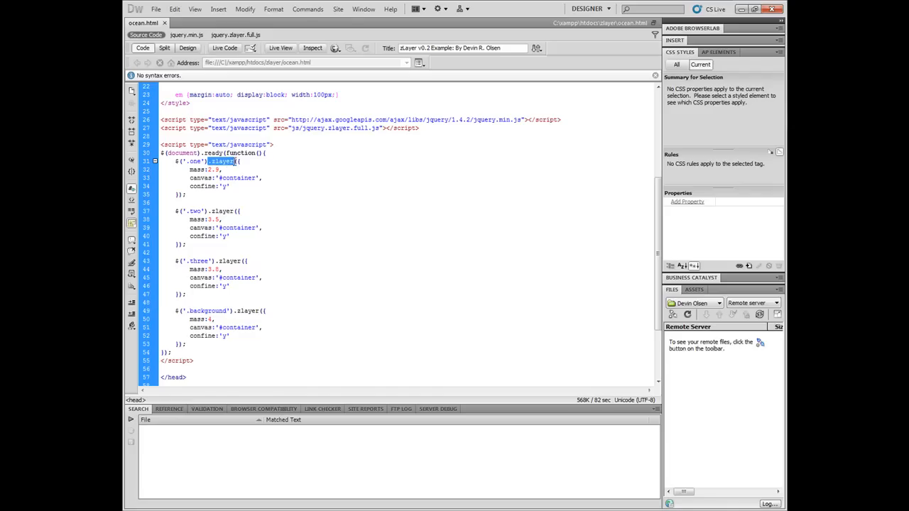
{"action": "mouse_move", "coordinate": [209, 190]}
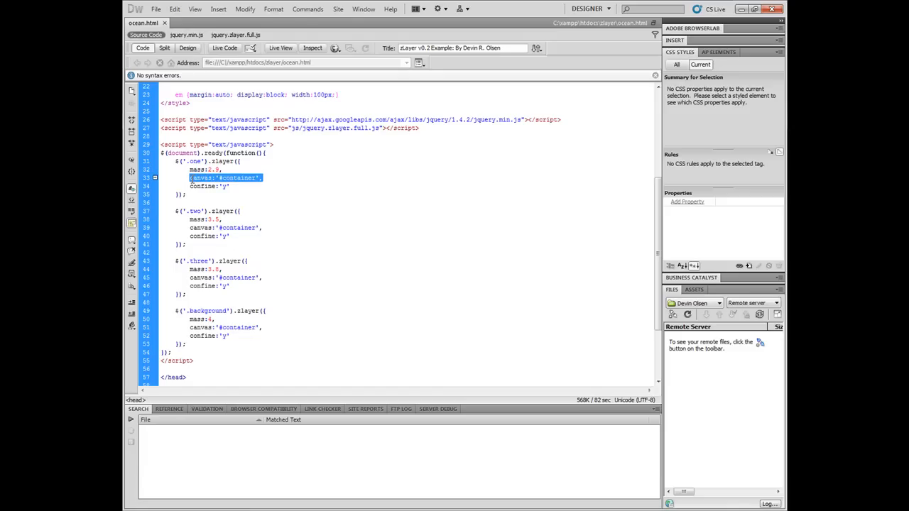
{"action": "mouse_move", "coordinate": [225, 186]}
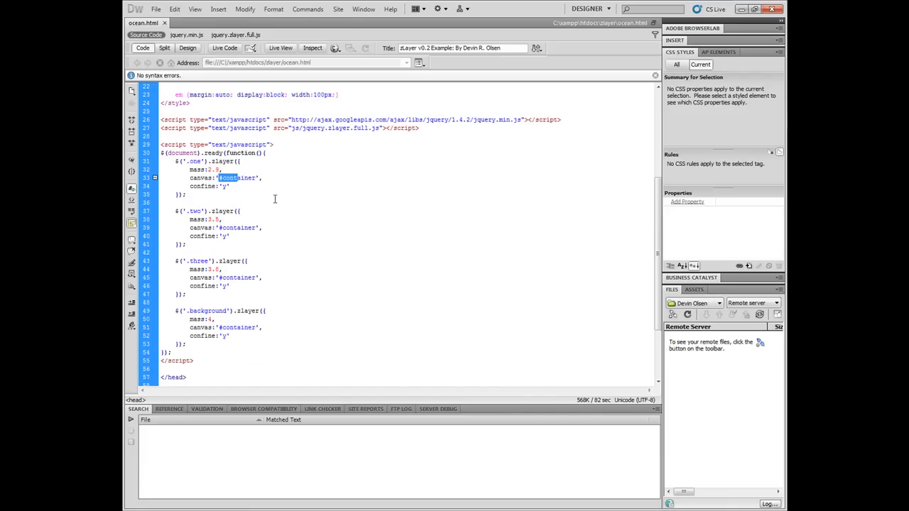
{"action": "mouse_move", "coordinate": [335, 268]}
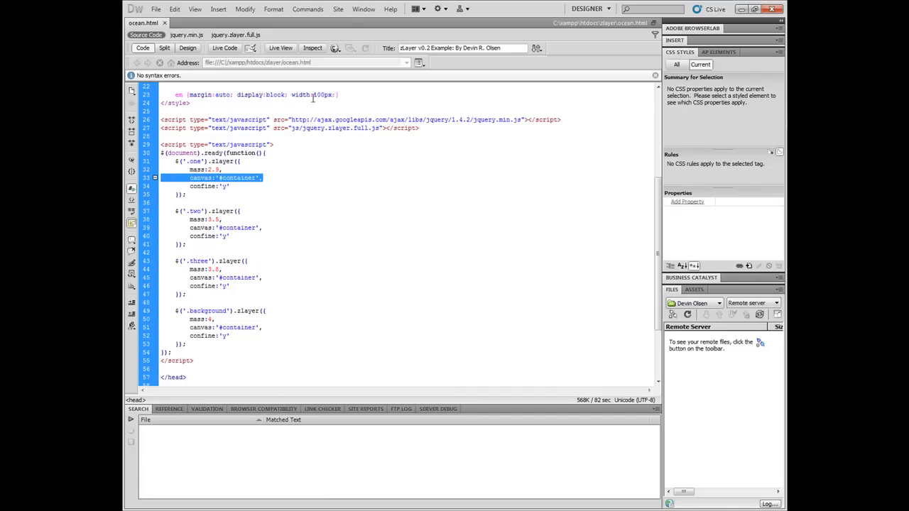
{"action": "mouse_move", "coordinate": [240, 226]}
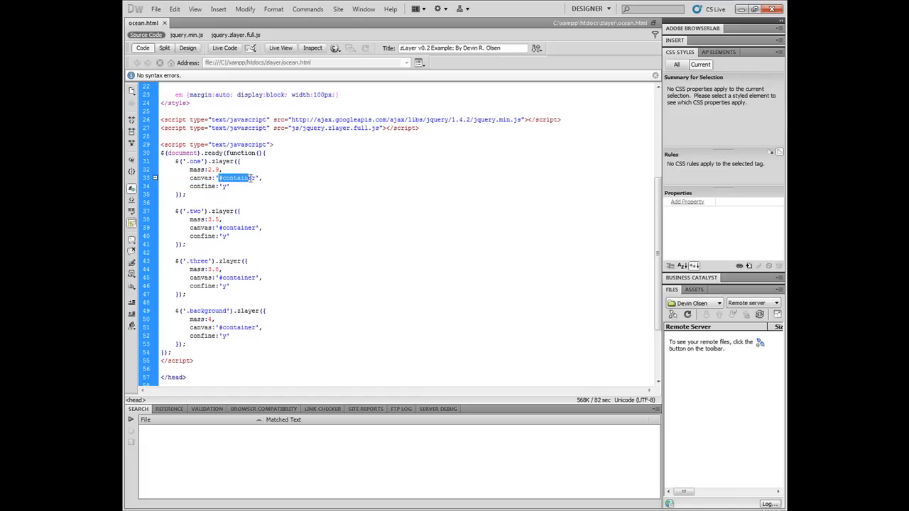
{"action": "scroll", "scroll_direction": "up", "scroll_amount": 3}
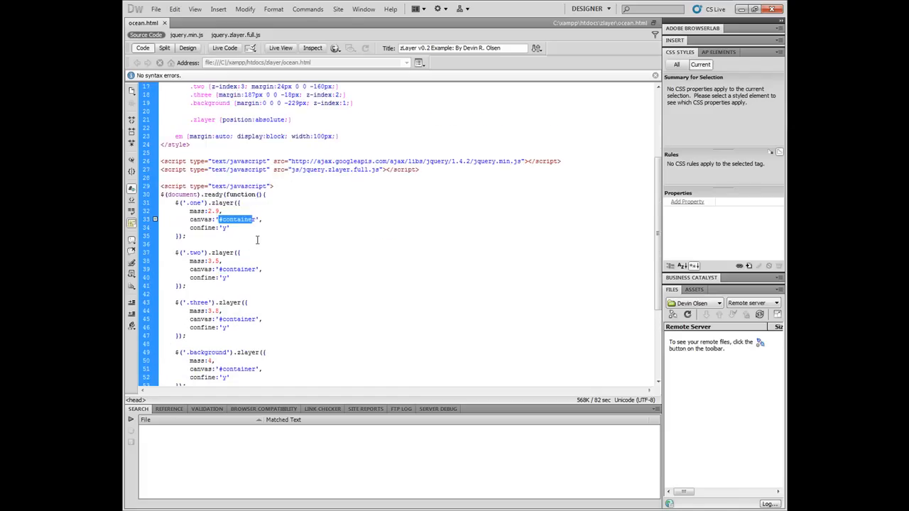
{"action": "scroll", "scroll_direction": "down", "scroll_amount": 3}
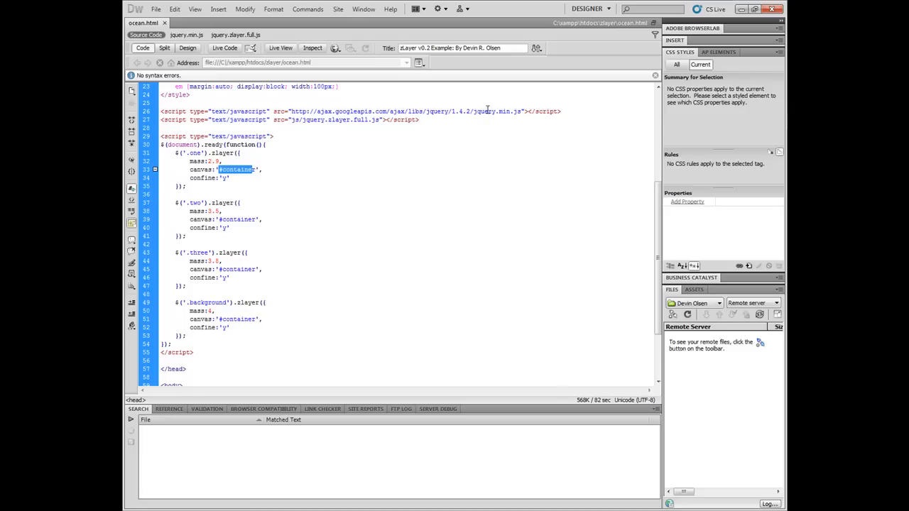
{"action": "left_click", "coordinate": [210, 177]}
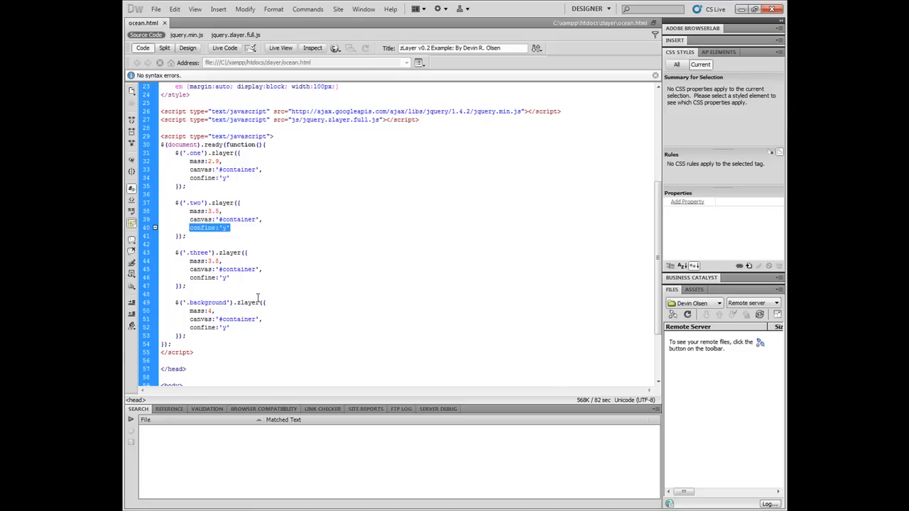
{"action": "mouse_move", "coordinate": [266, 292]}
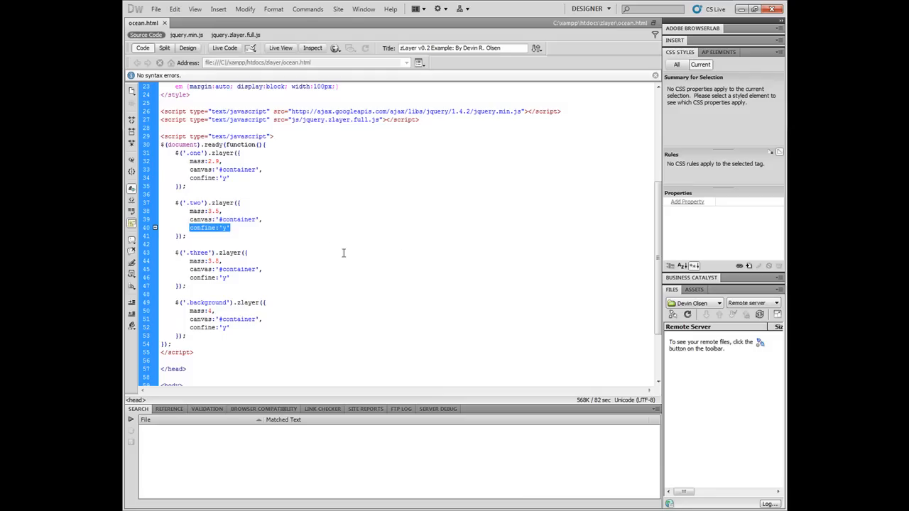
{"action": "mouse_move", "coordinate": [380, 253]}
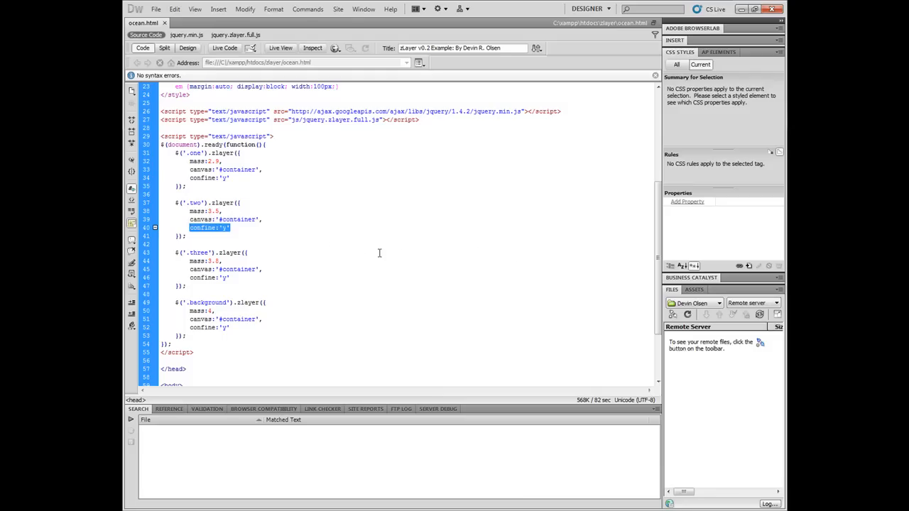
{"action": "mouse_move", "coordinate": [362, 220]}
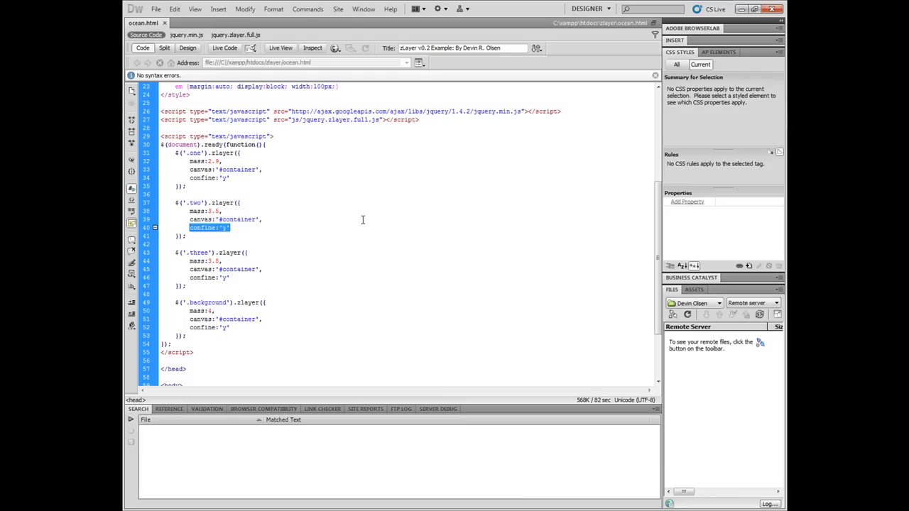
{"action": "left_click", "coordinate": [213, 162]}
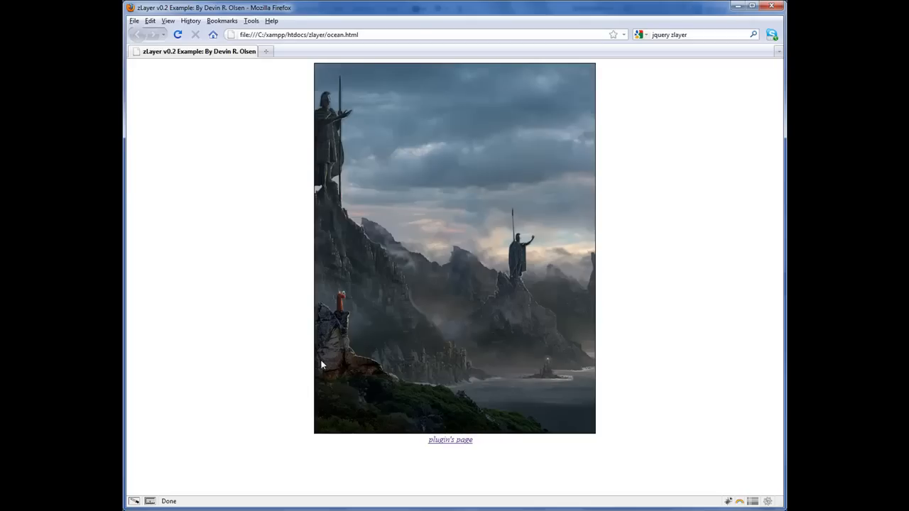
{"action": "mouse_move", "coordinate": [384, 370]}
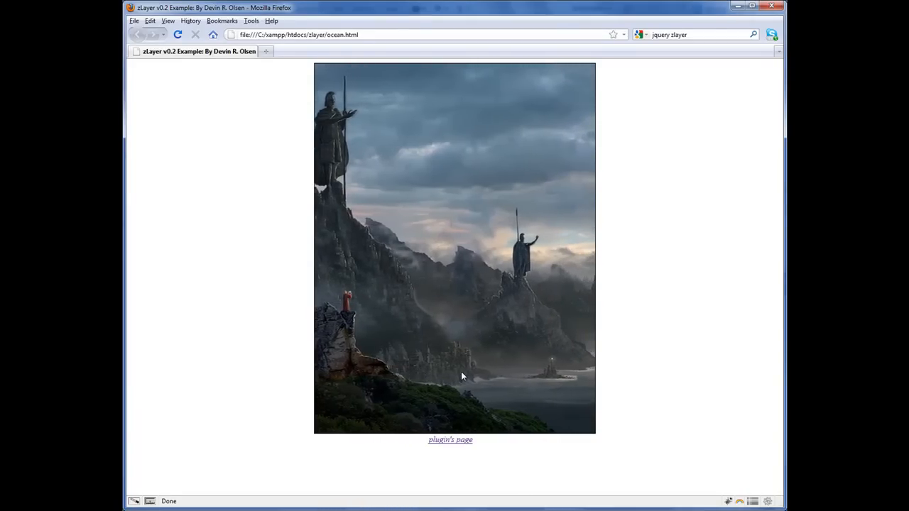
{"action": "mouse_move", "coordinate": [523, 378]}
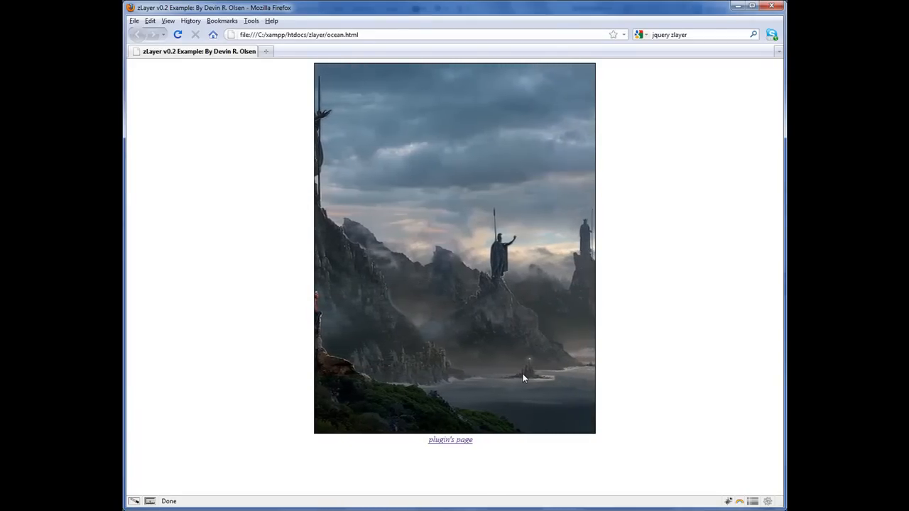
{"action": "mouse_move", "coordinate": [547, 380]}
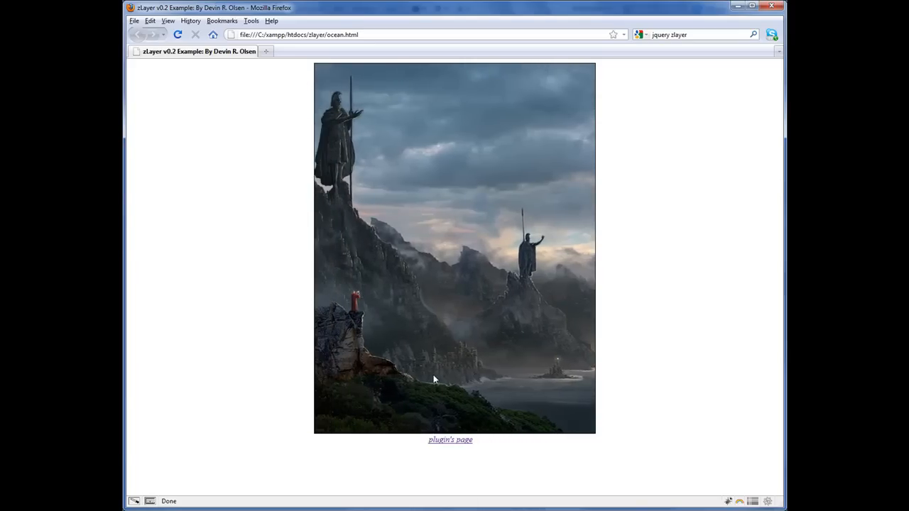
{"action": "mouse_move", "coordinate": [343, 380]}
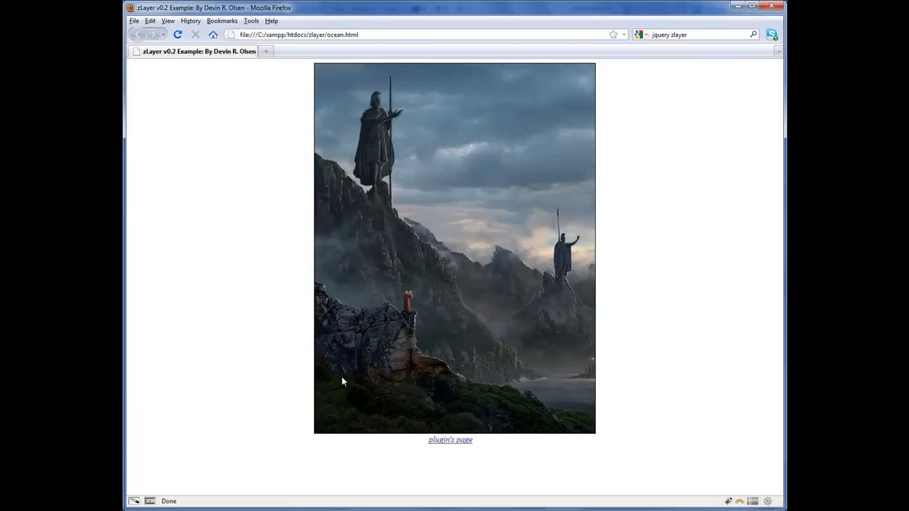
{"action": "mouse_move", "coordinate": [447, 377]}
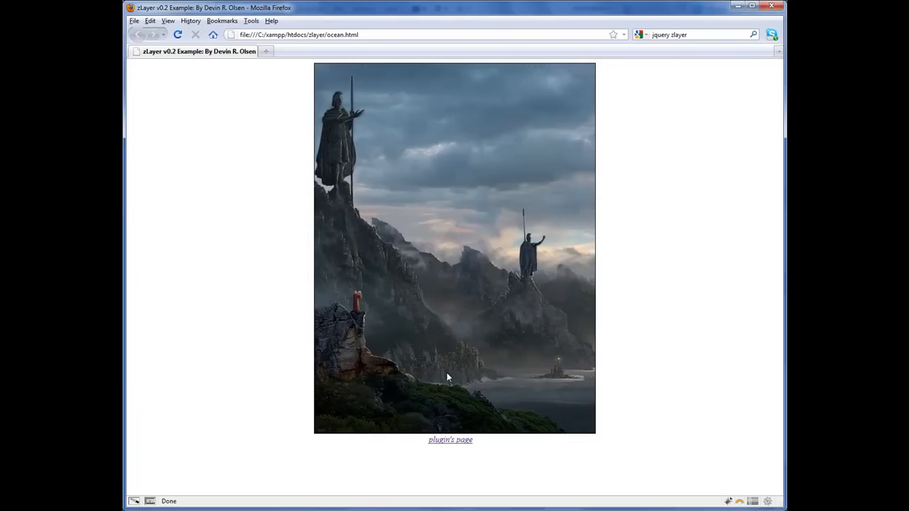
{"action": "mouse_move", "coordinate": [335, 378]}
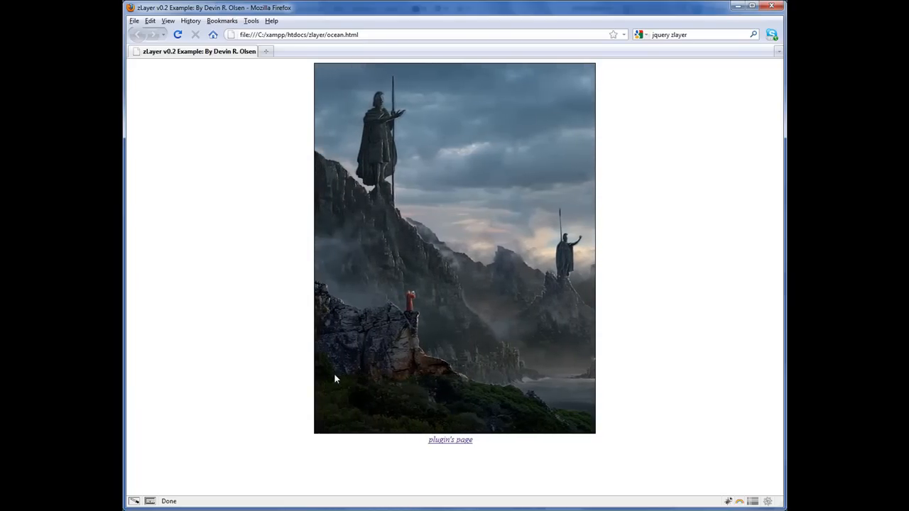